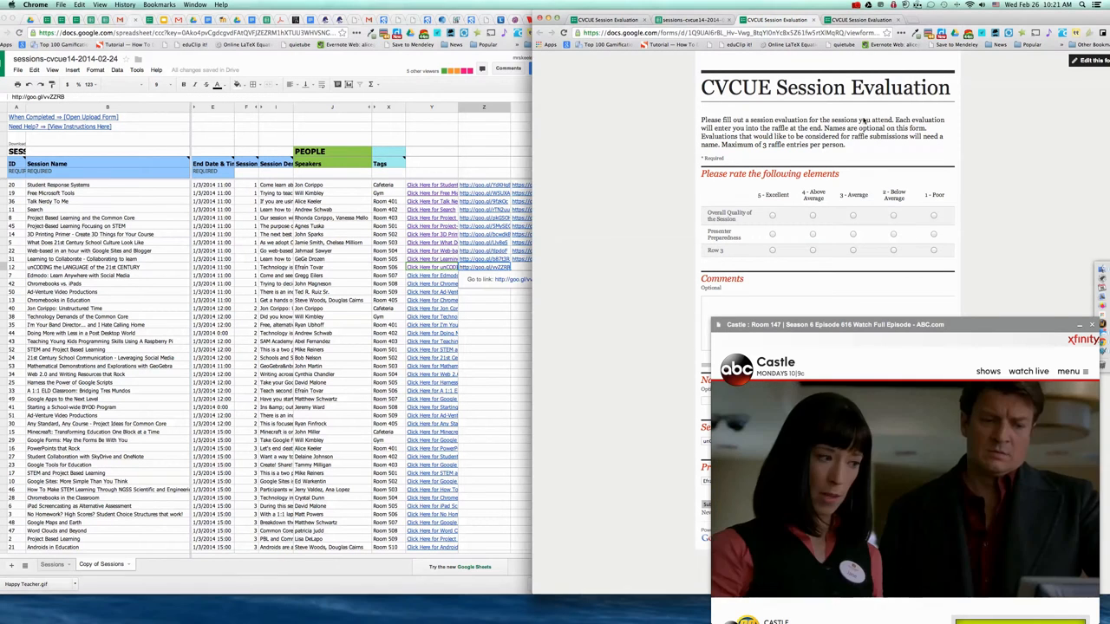
Step: Generate a QR code for the CVCUE Session Evaluation form's short link via the address-bar extension
left_click(874, 49)
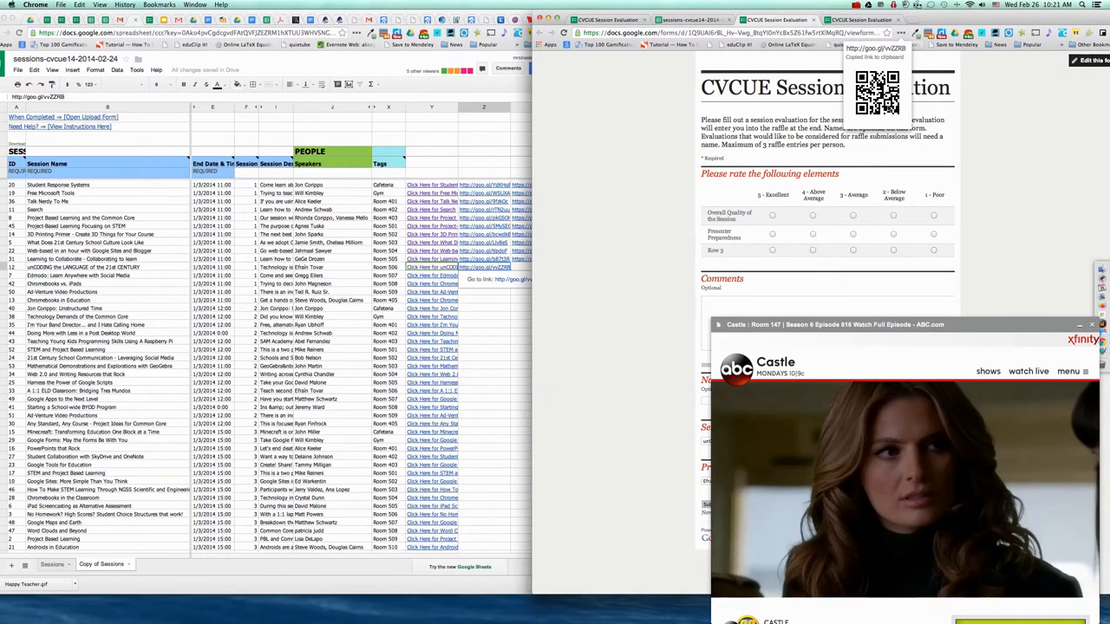